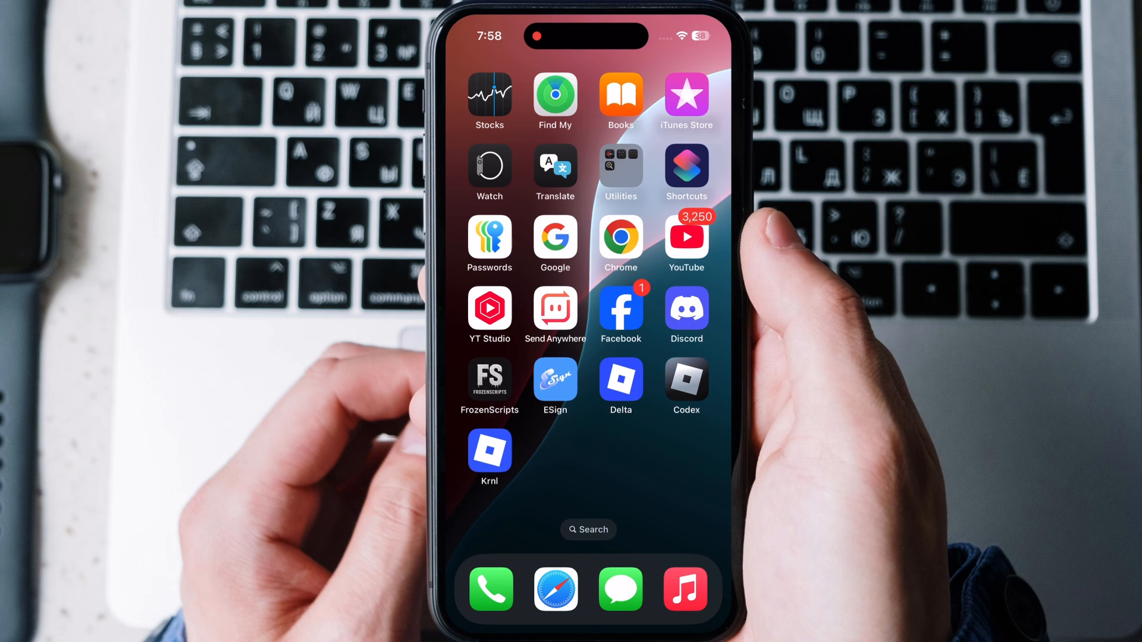
# Step: Launch Safari from the dock and load loklok.com
pyautogui.click(557, 590)
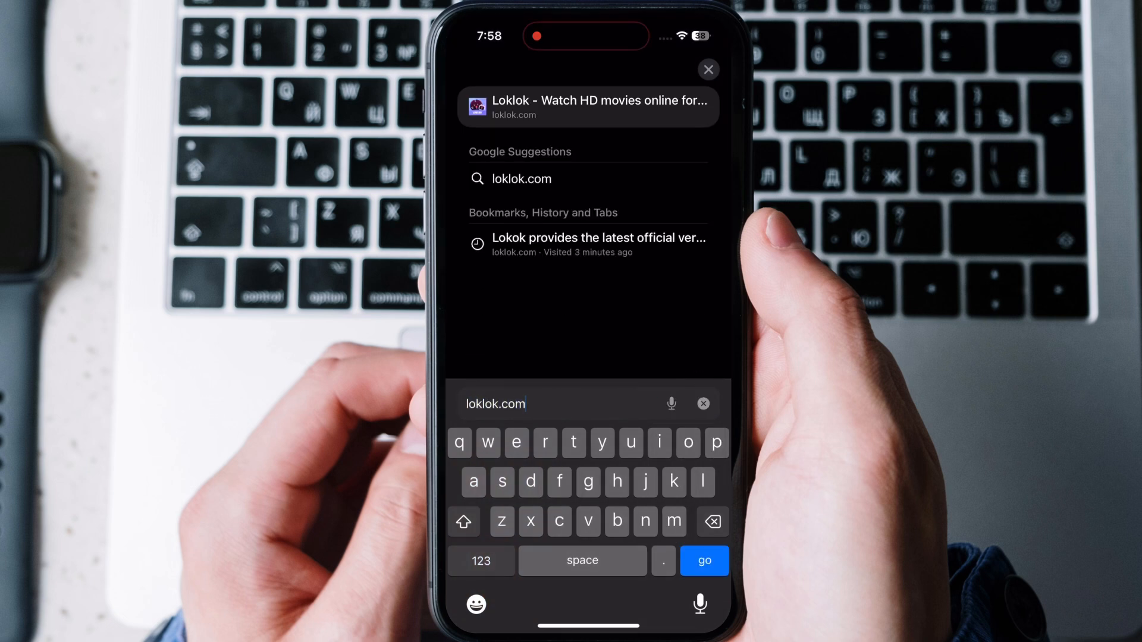
pyautogui.click(704, 562)
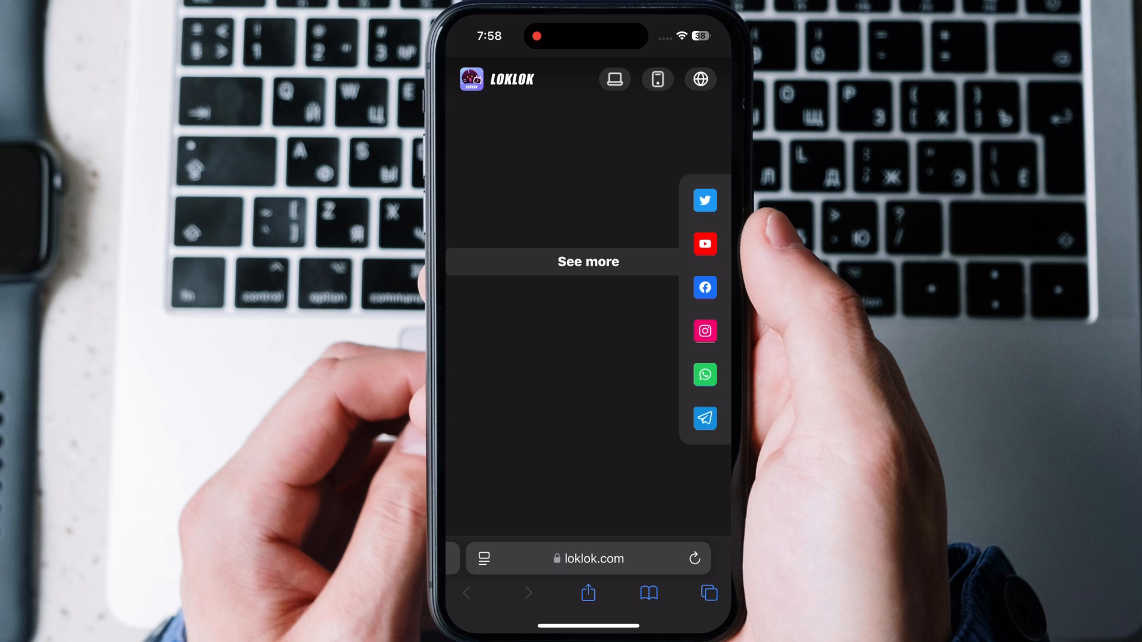
# Step: Add the Loklok page to the home screen as a 'Lok Lok' icon via Share
pyautogui.click(588, 593)
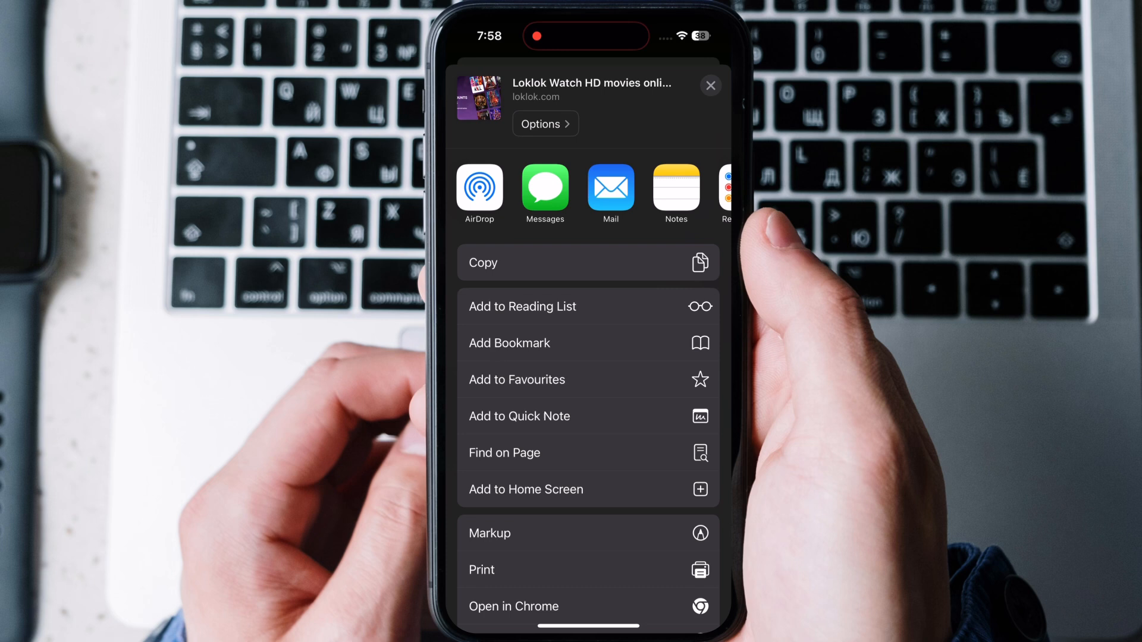
pyautogui.click(525, 490)
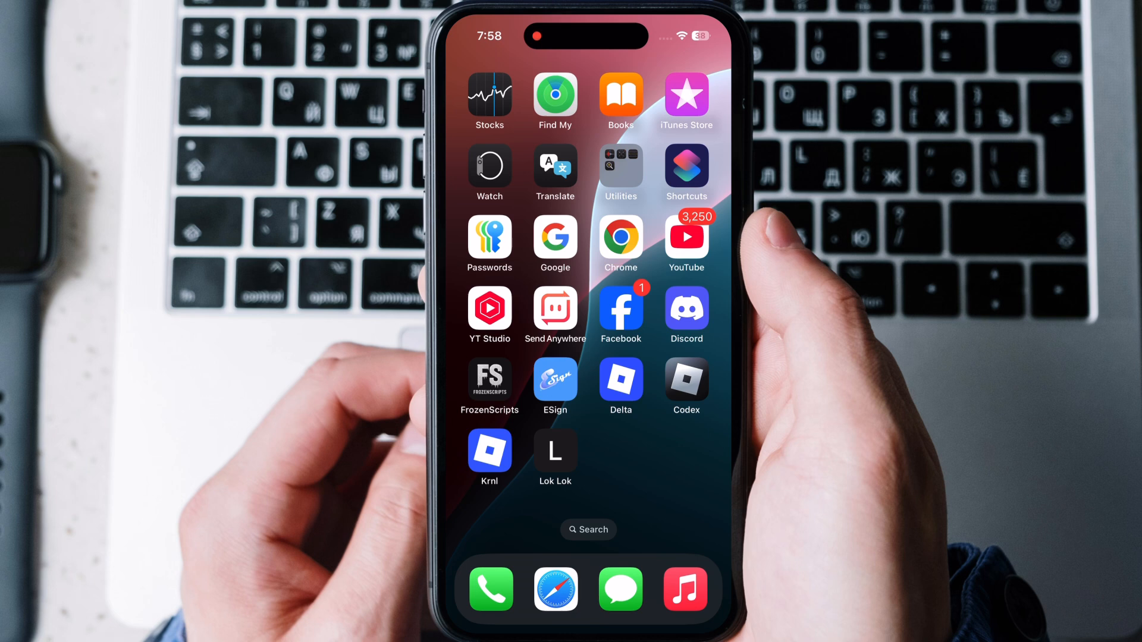
# Step: Launch Loklok from the Lok Lok icon, expand See more, and filter TV series to Horror
pyautogui.click(555, 448)
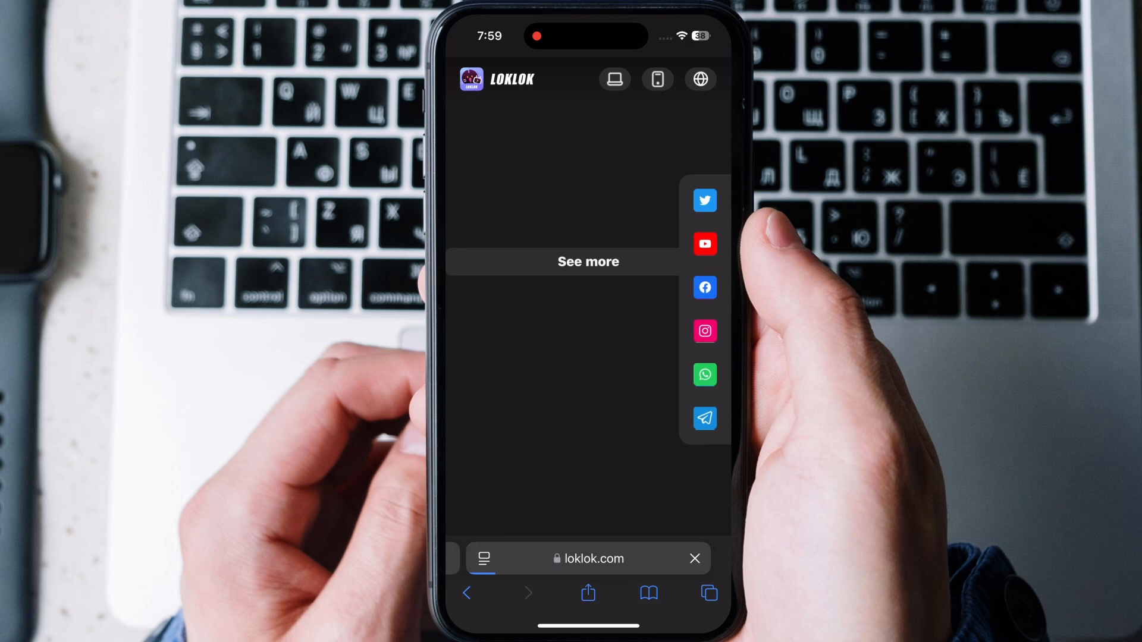
pyautogui.click(587, 262)
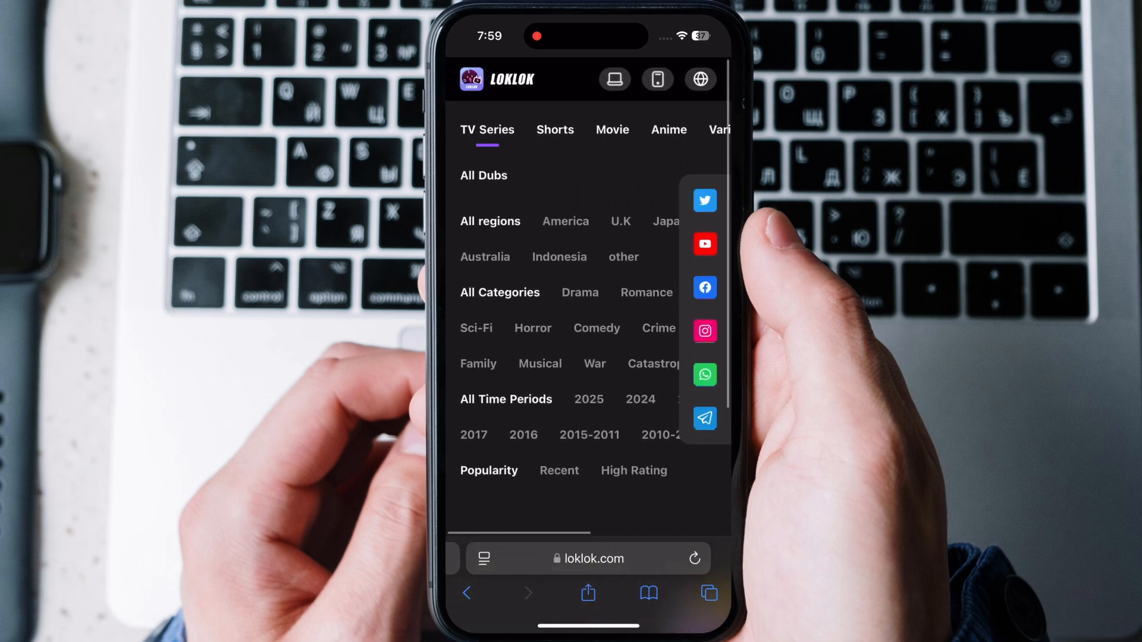
pyautogui.click(532, 328)
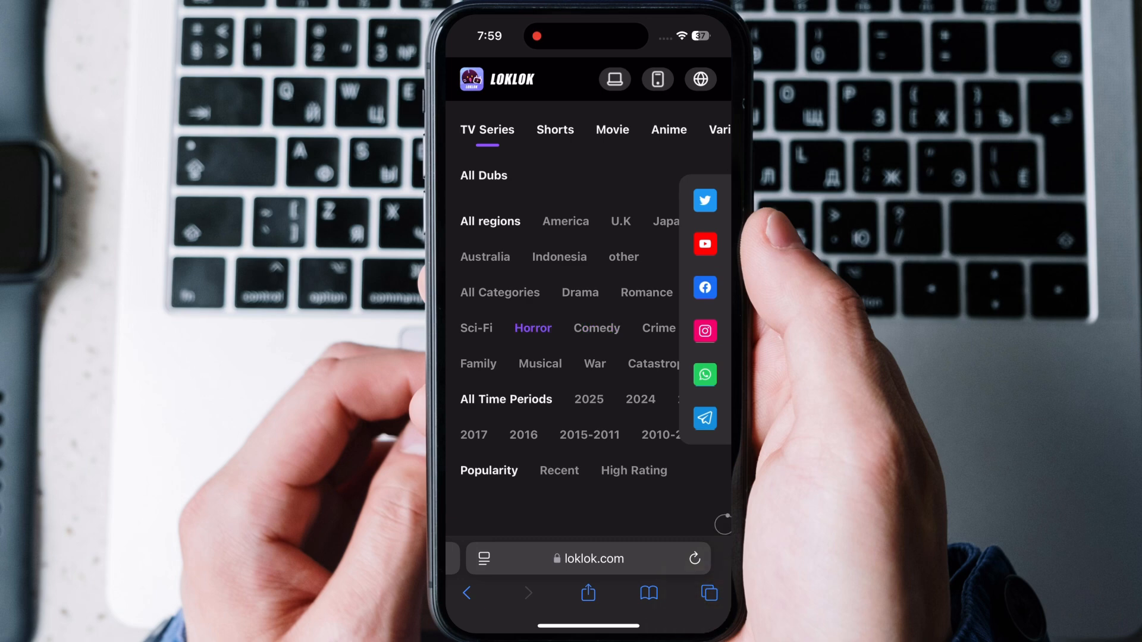